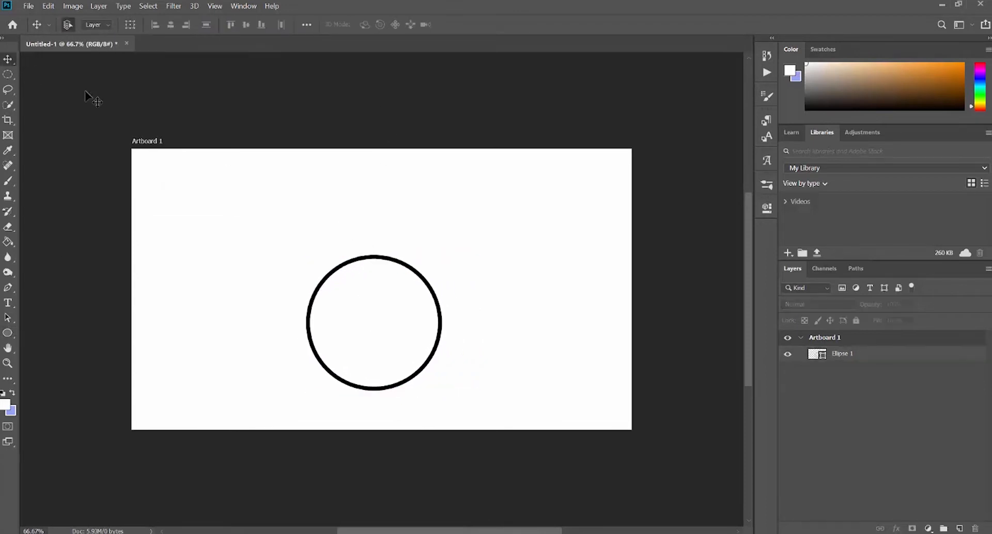
Drag a horizontal guide onto the circle's bottom edge to mark the ground line.
left_click(842, 353)
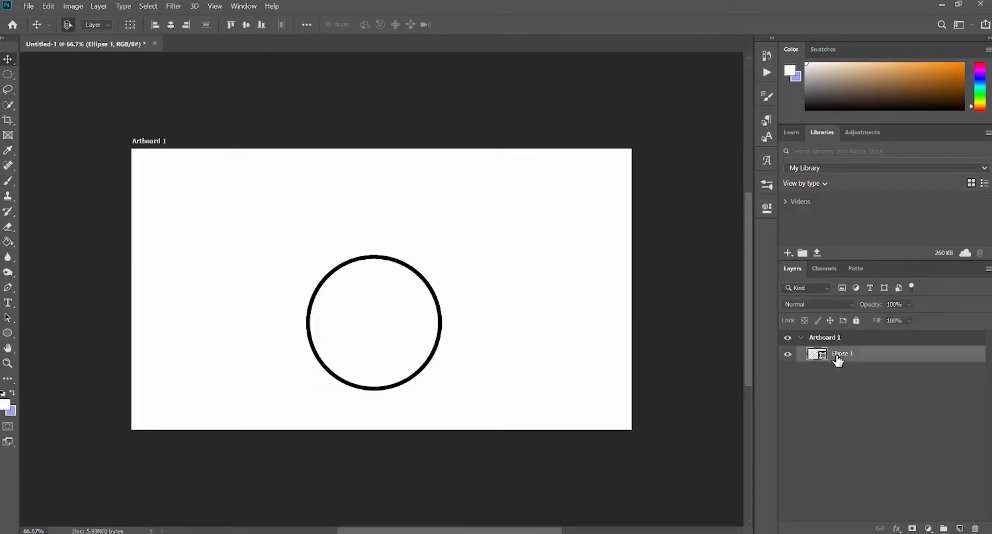
left_click(214, 6)
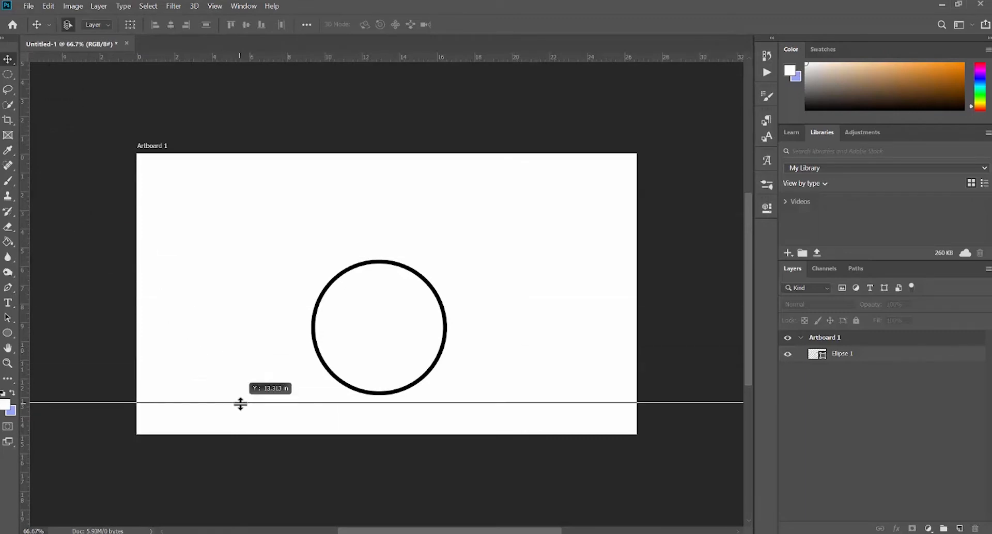
left_click_drag(239, 405, 238, 396)
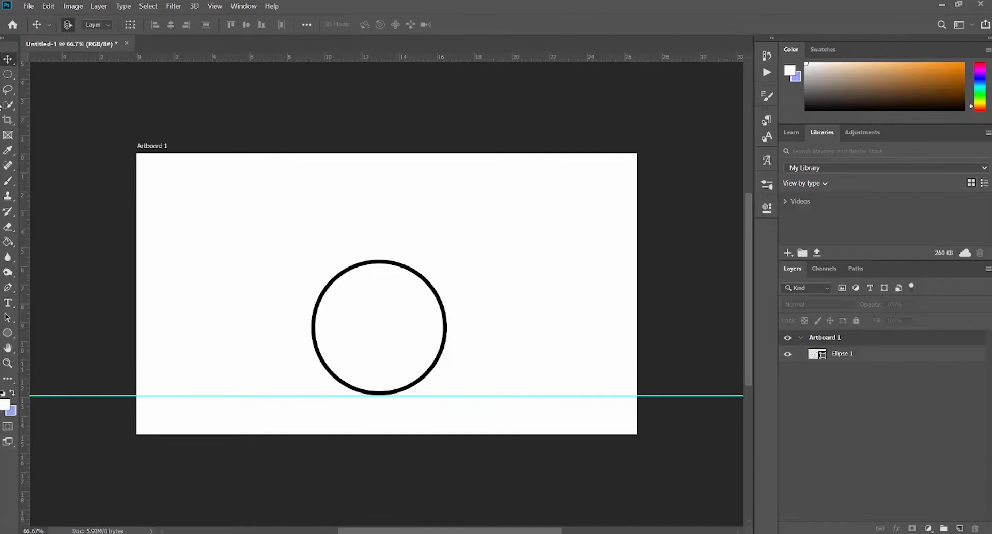
left_click(843, 354)
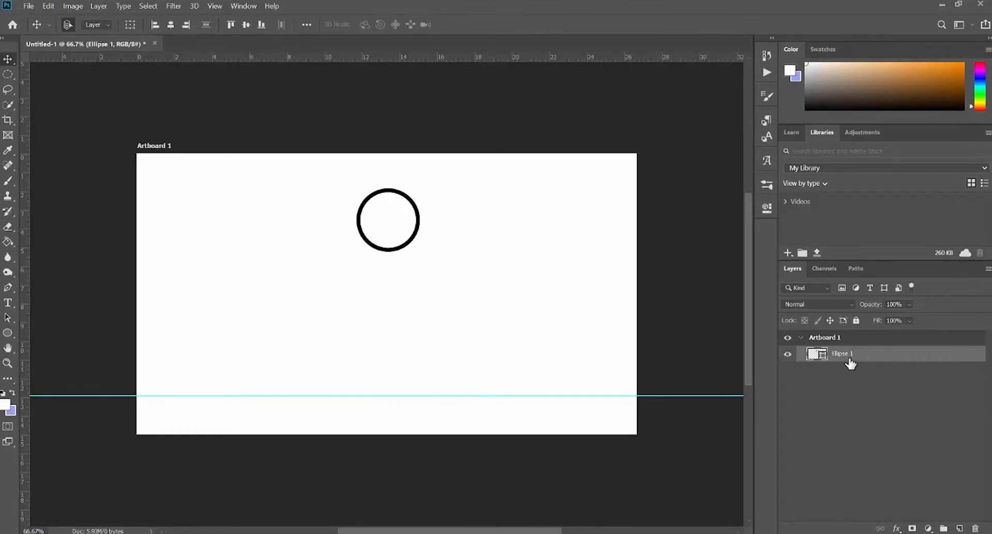
Duplicate the circle layer and transform copies down to the guide, squashing the lowest flat.
right_click(842, 354)
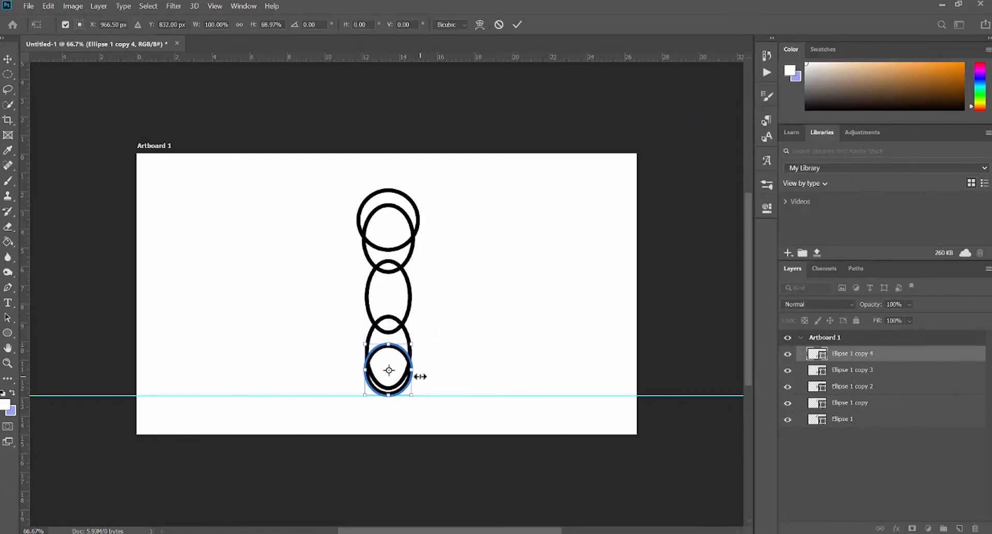
left_click(518, 25)
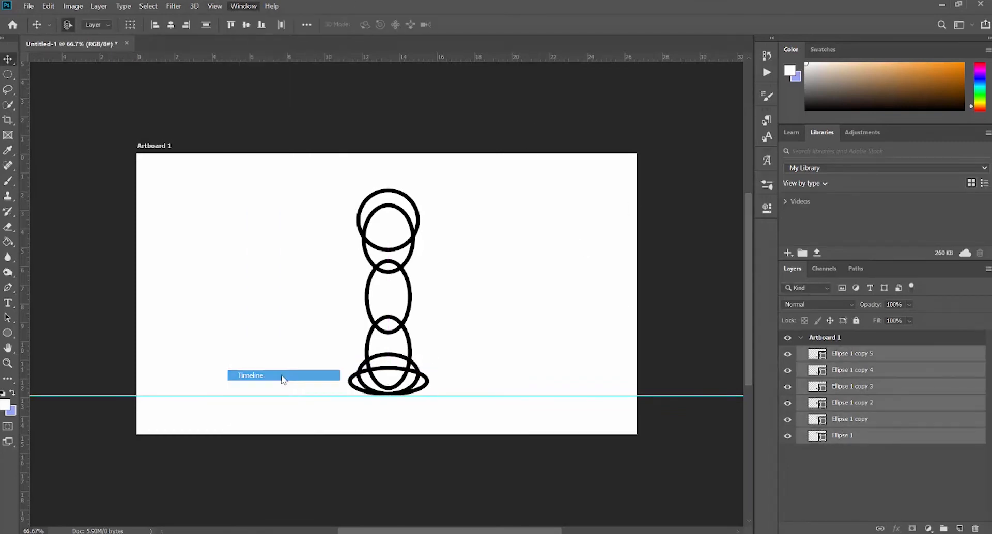
left_click(250, 375)
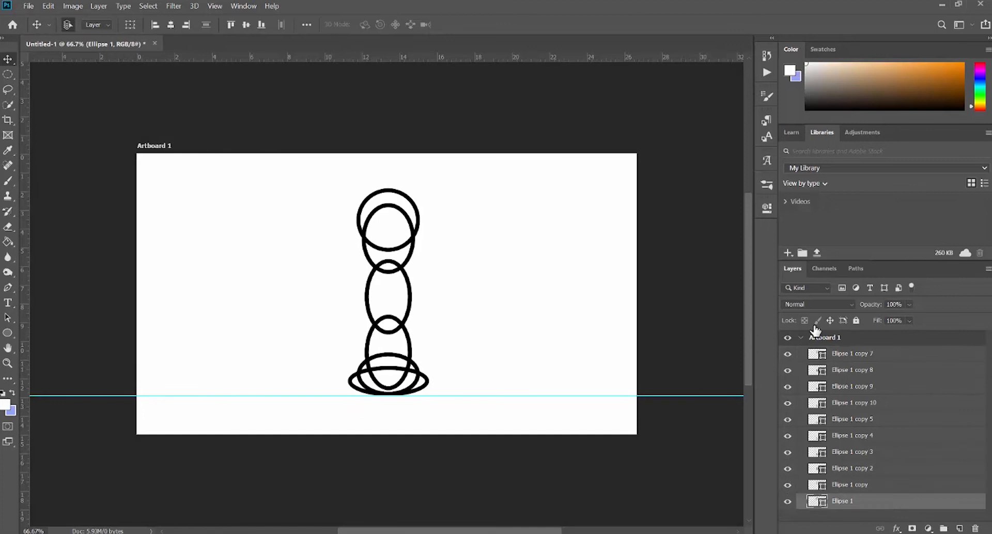
Open the Timeline from the Window menu and make ten frames from the ellipse layers.
left_click(242, 6)
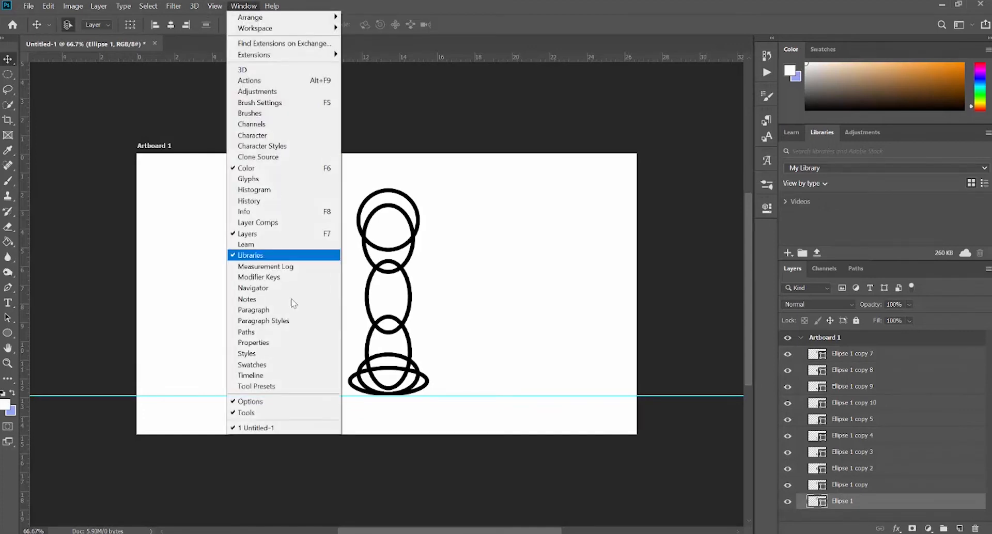
left_click(251, 375)
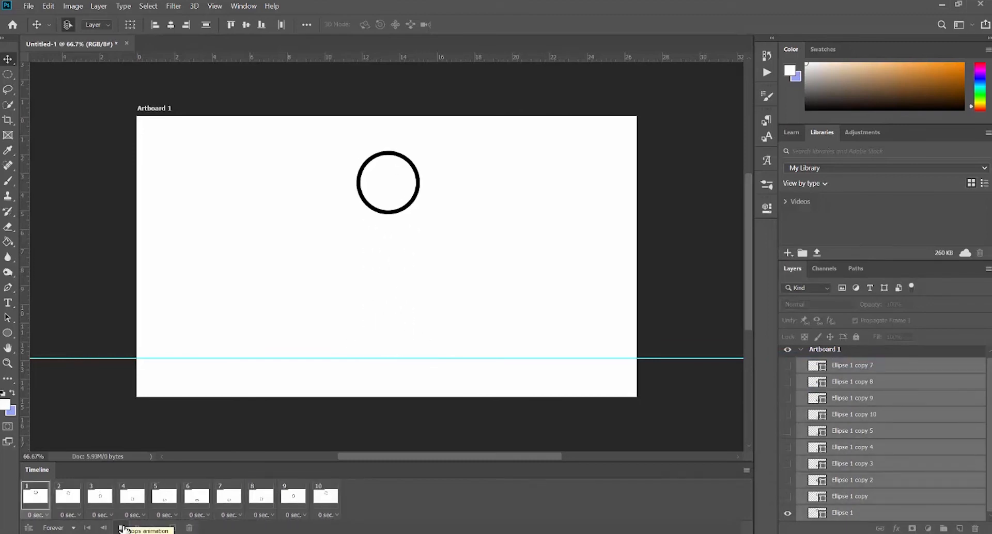
left_click(39, 515)
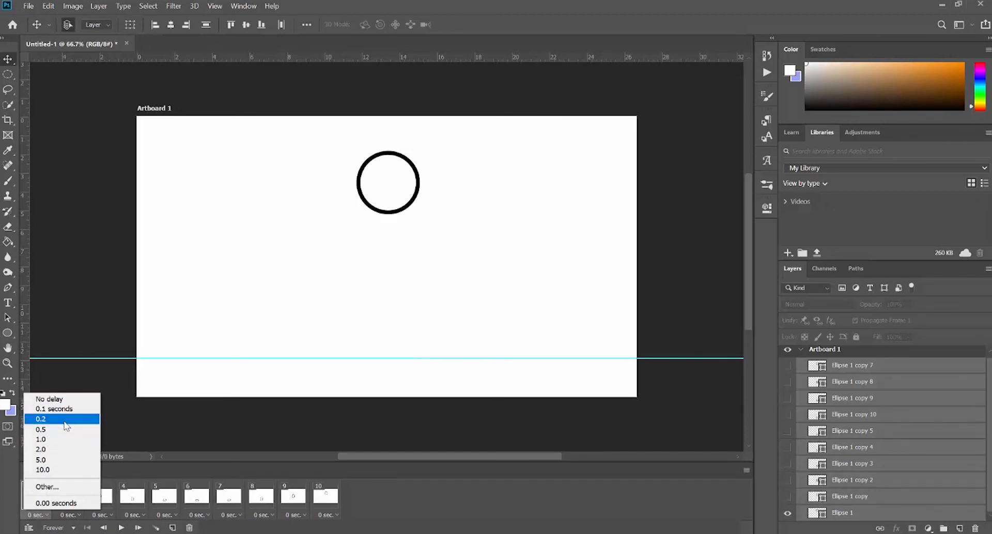
Give the frames 0.1–0.2 second delays and play the falling, squashing ball.
left_click(54, 409)
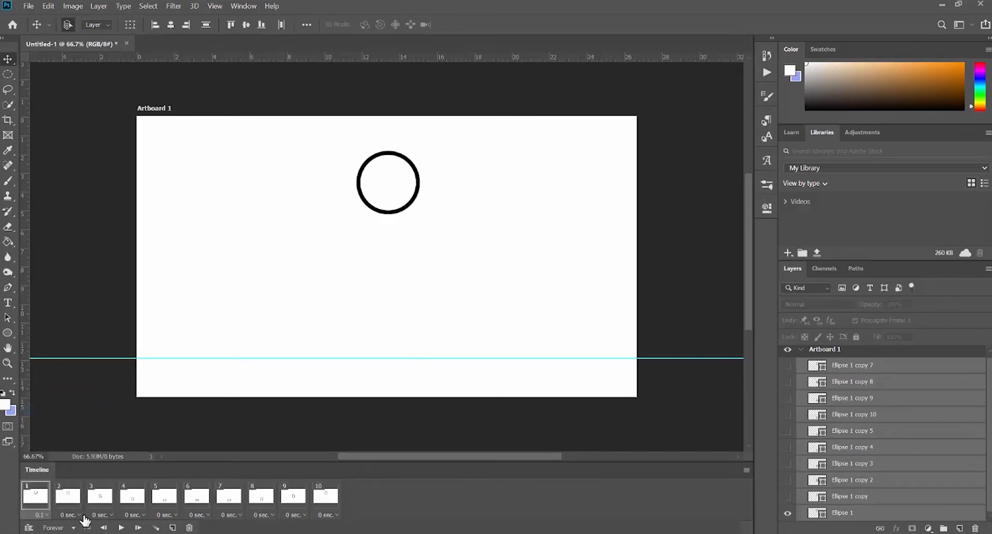
left_click(101, 515)
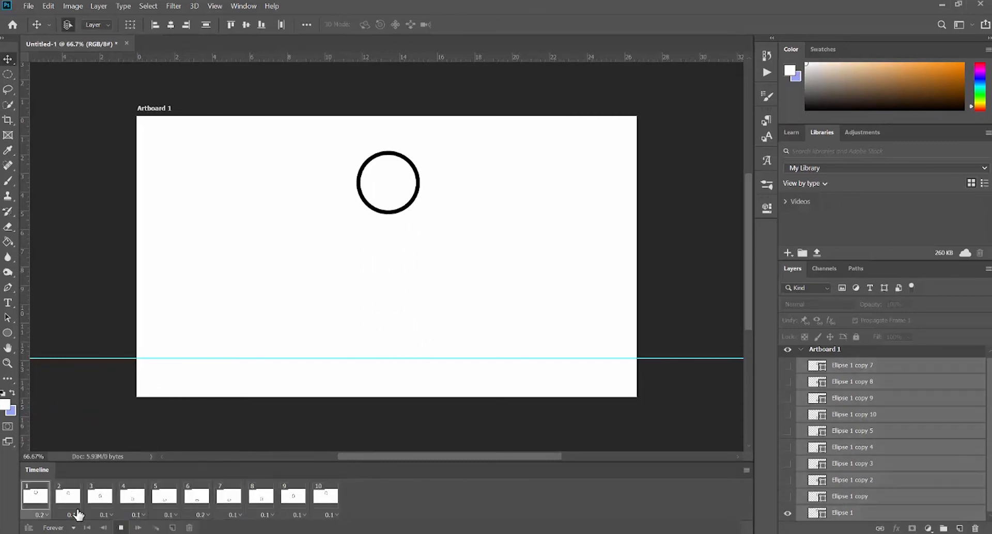
left_click(42, 514)
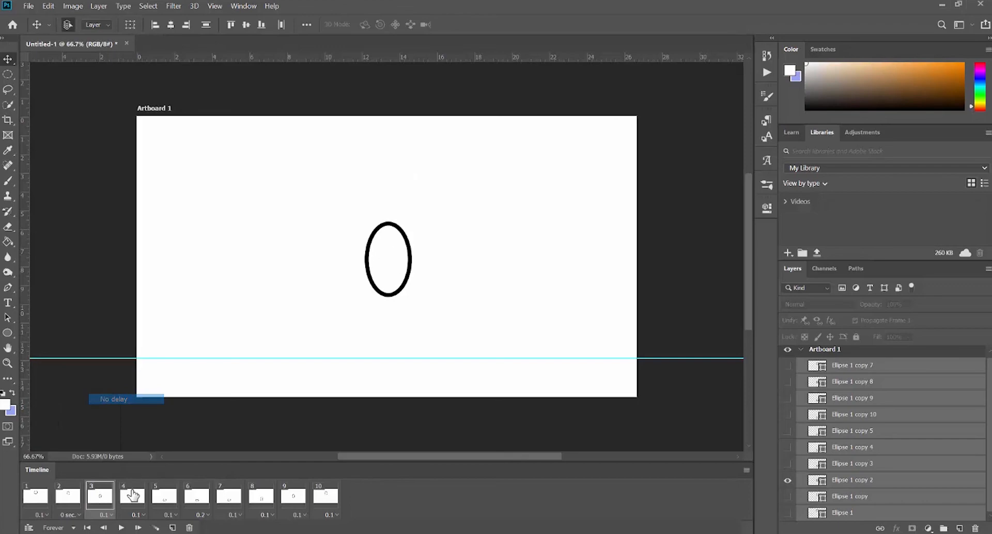
left_click(27, 6)
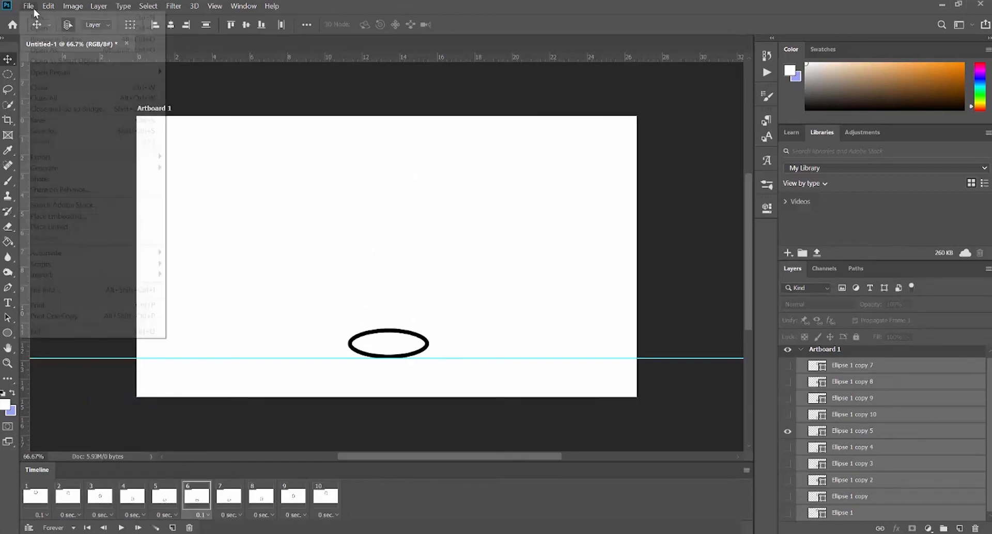
mouse_move(106, 168)
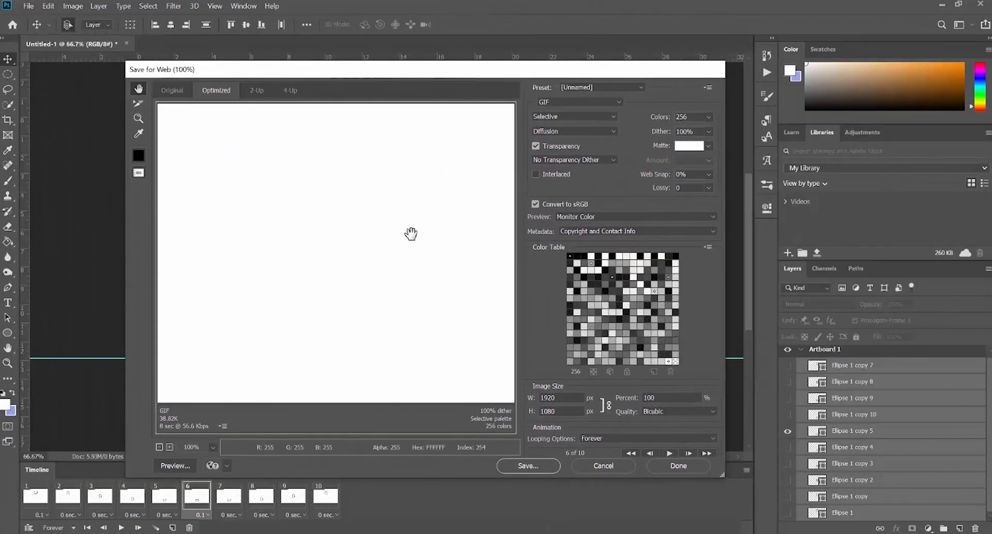
mouse_move(217, 420)
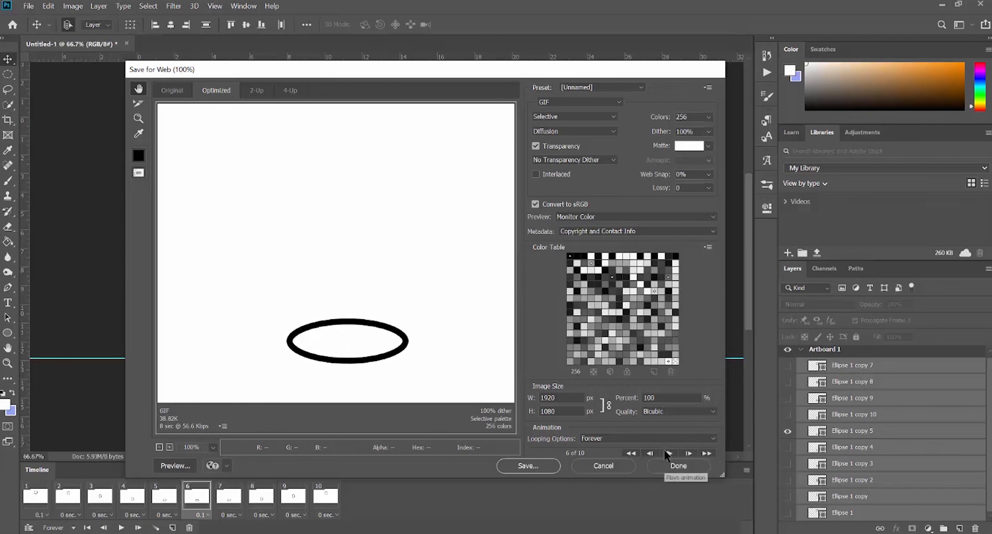
Preview the animation in Save for Web and save it as timeline.gif.
left_click(688, 453)
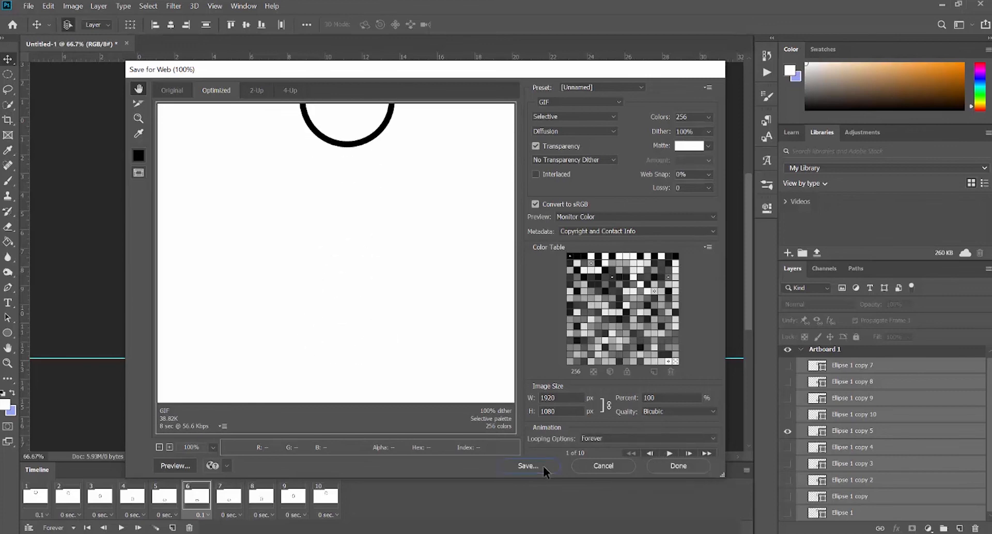
left_click(528, 466)
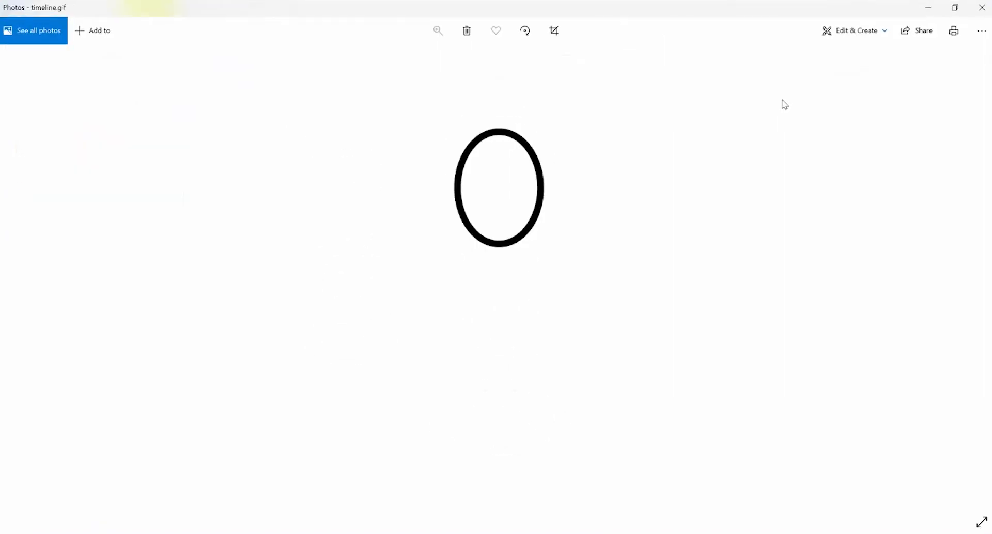